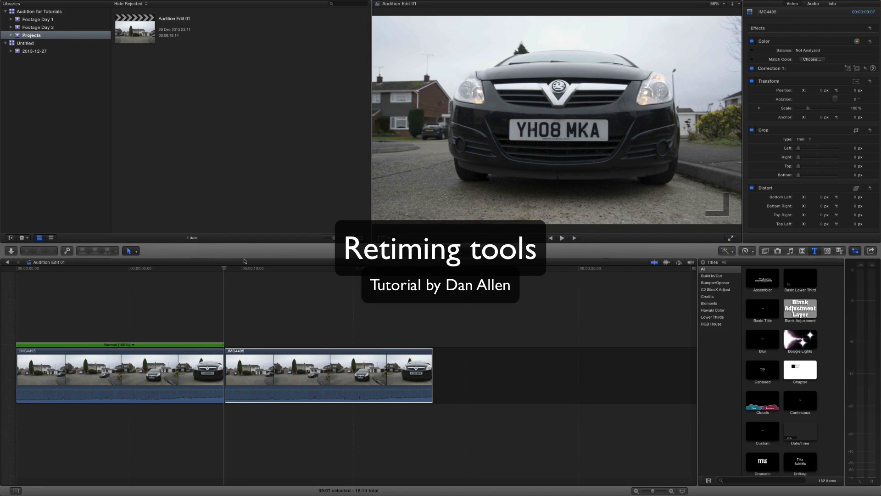
# Step: Select the second IMG4495 clip in the timeline for retiming
pyautogui.click(326, 376)
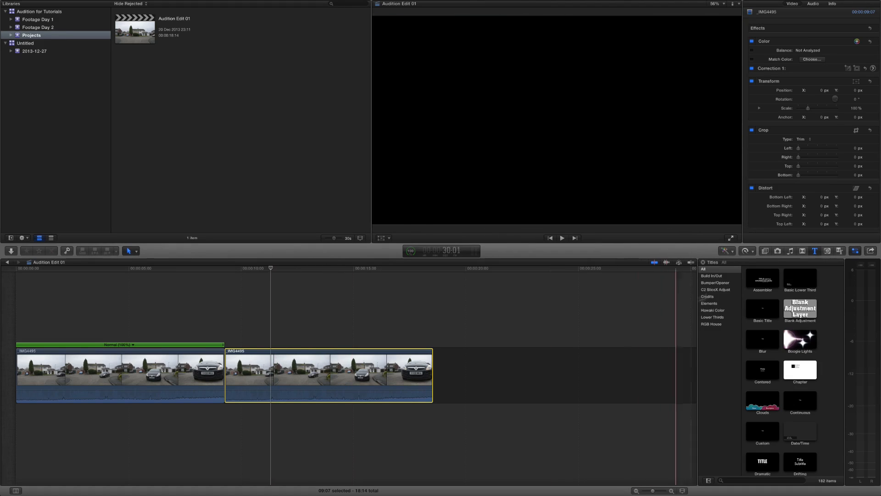
pyautogui.click(743, 251)
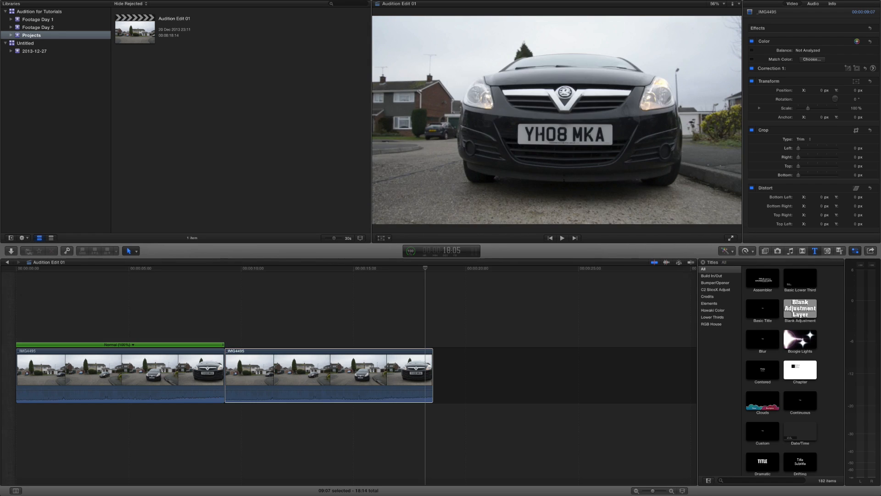
pyautogui.click(236, 268)
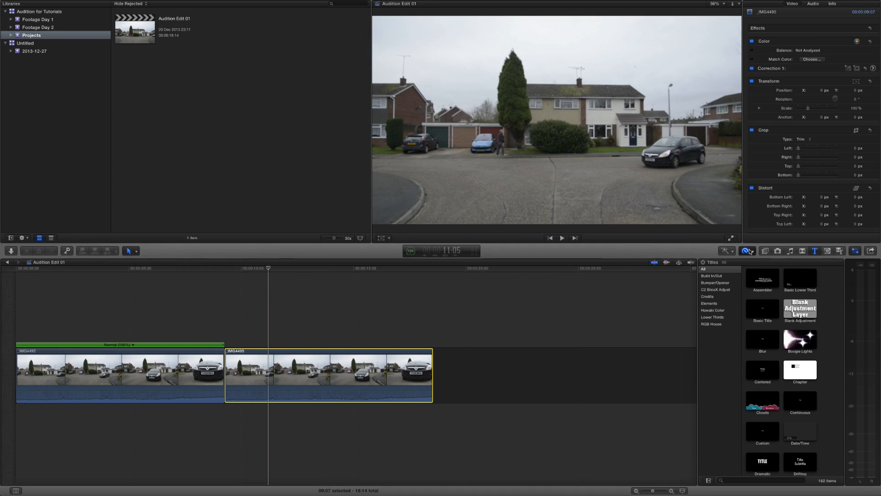
# Step: Apply a Speed Ramp to 0% on the second clip from the Retime menu
pyautogui.click(746, 250)
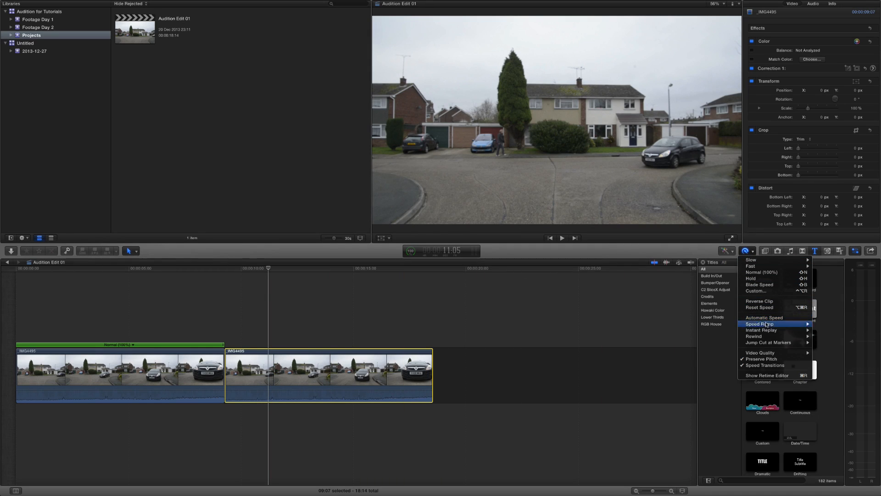
pyautogui.moveTo(765, 323)
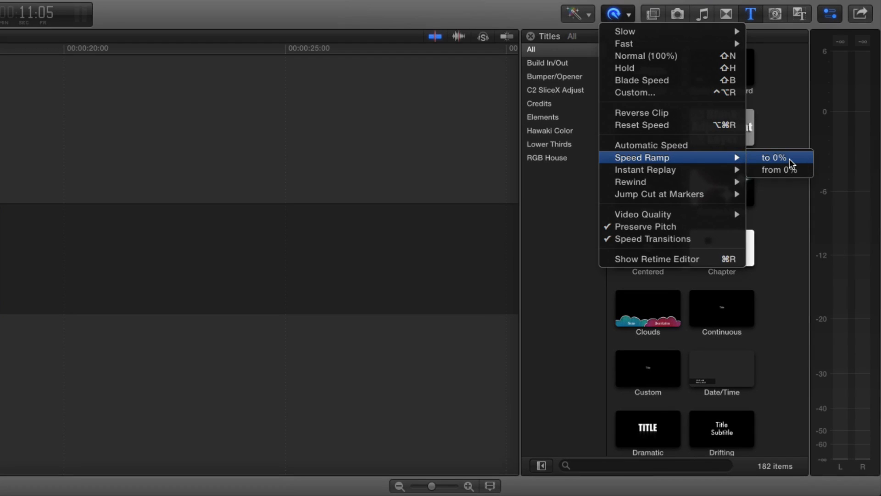
pyautogui.click(774, 157)
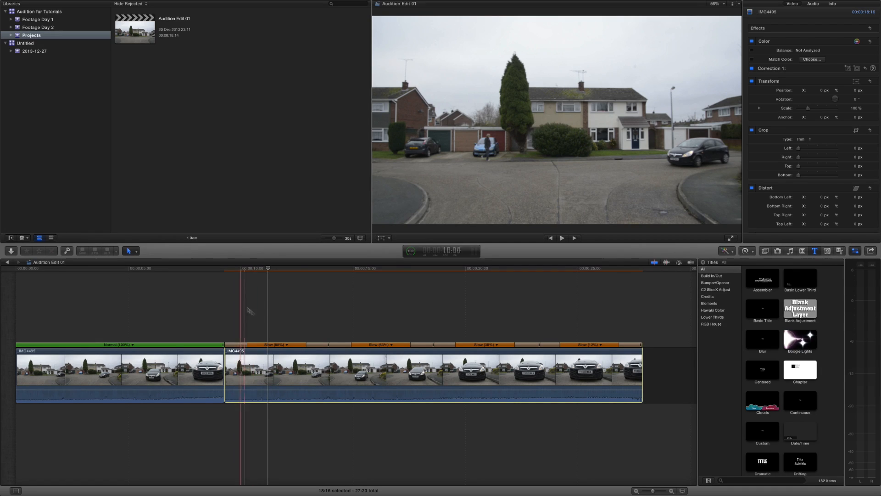
pyautogui.click(275, 345)
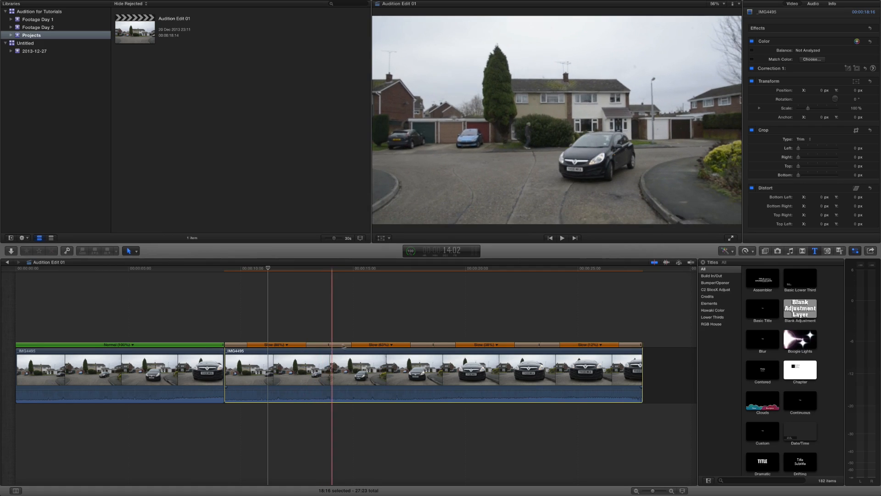
pyautogui.click(512, 348)
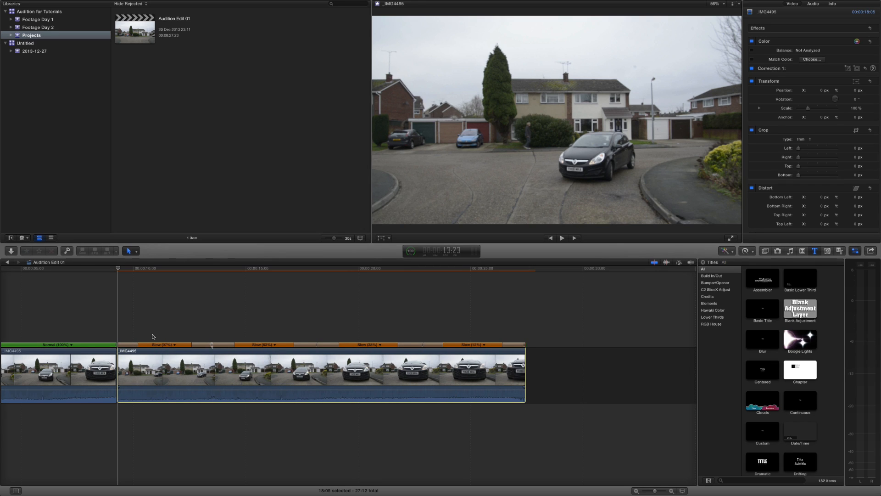
pyautogui.click(314, 344)
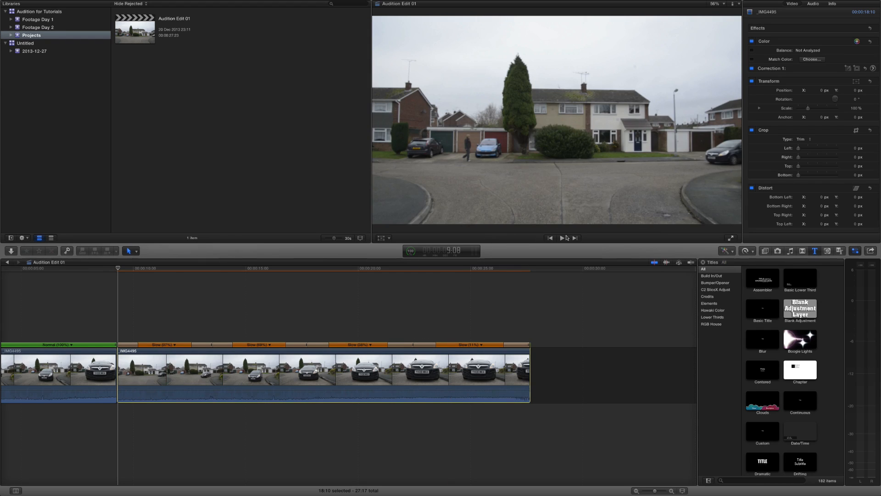
pyautogui.click(562, 237)
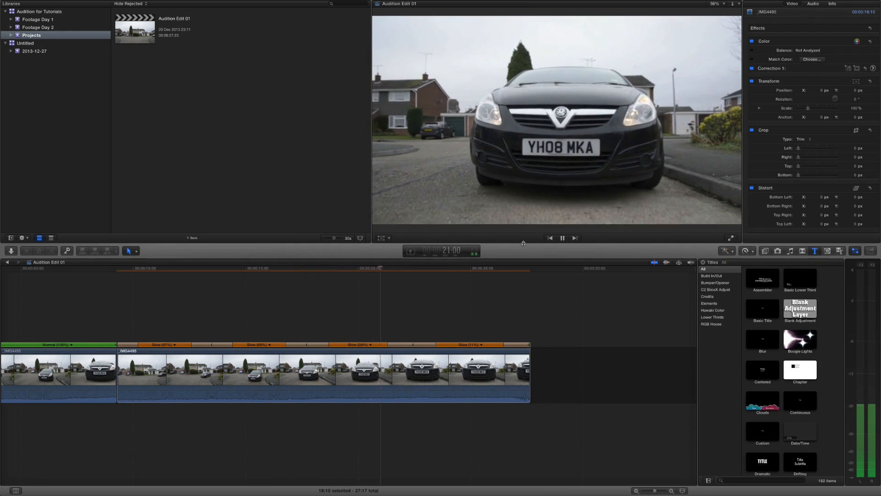
pyautogui.click(561, 237)
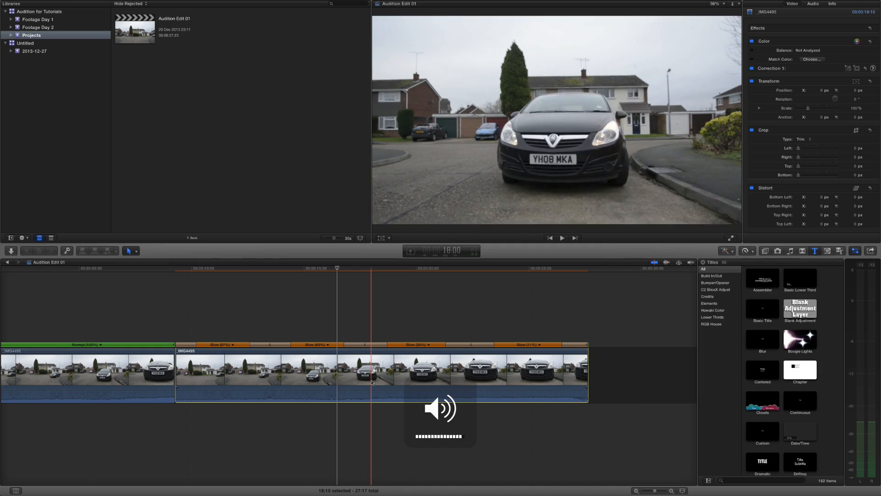
pyautogui.click(562, 238)
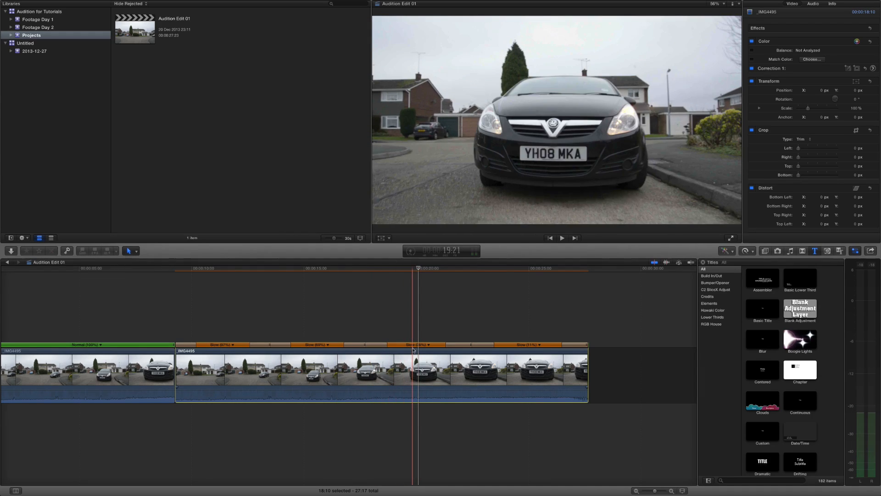
# Step: Leave the Retime menu and select the first, normal-speed IMG4495 clip
pyautogui.click(746, 251)
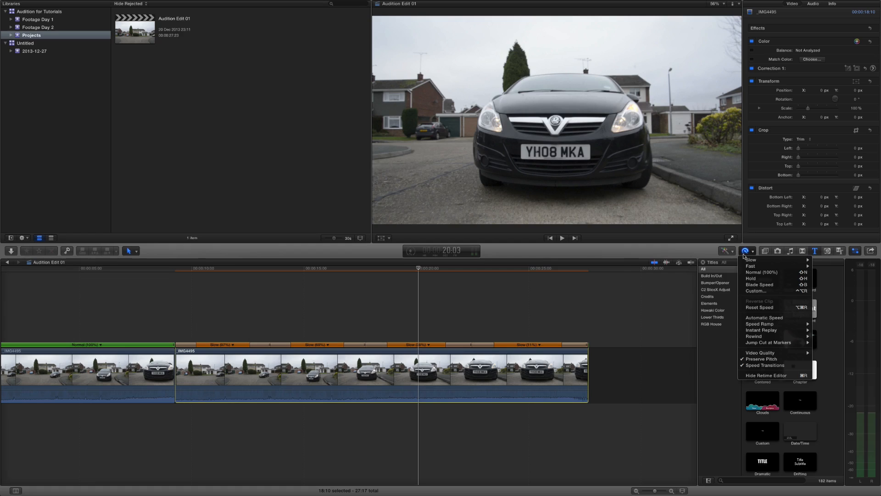
pyautogui.moveTo(750, 259)
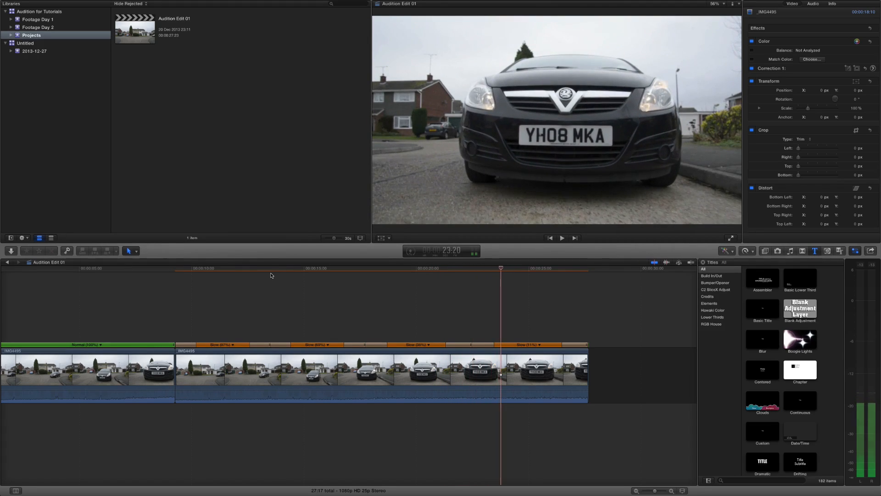
pyautogui.click(272, 268)
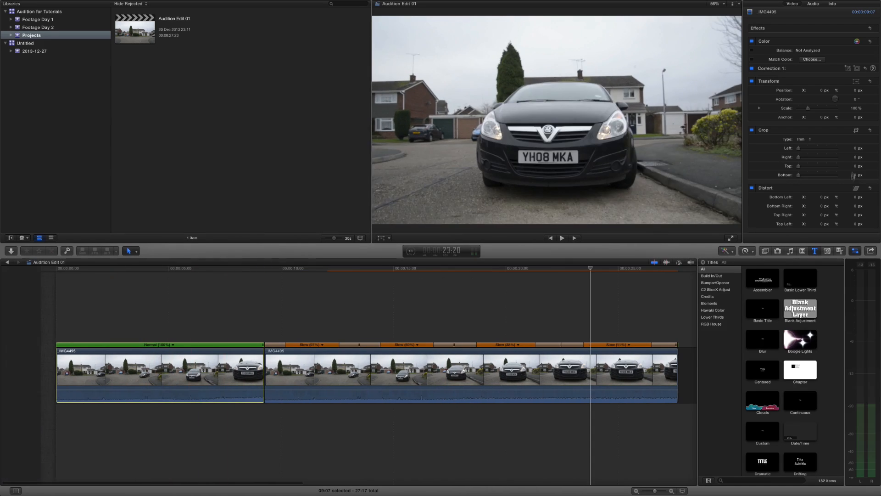
# Step: Apply a Speed Ramp from 0% on the first clip from the Retime menu
pyautogui.click(746, 250)
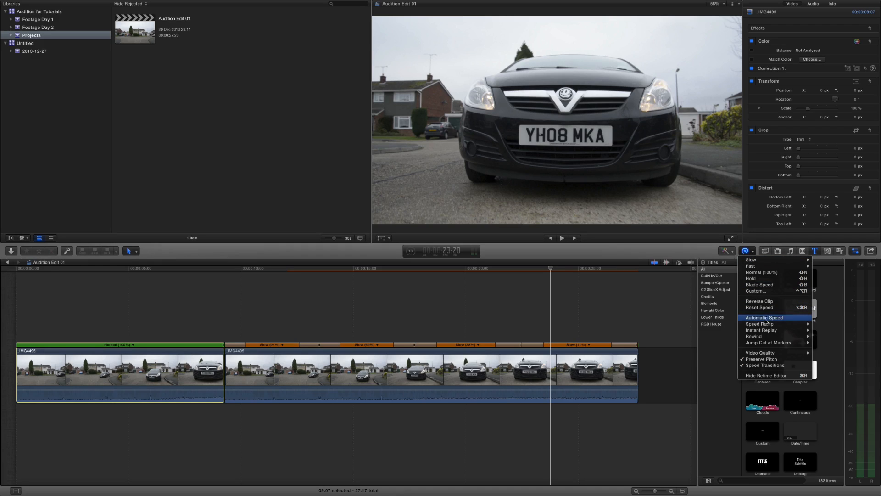
pyautogui.moveTo(760, 323)
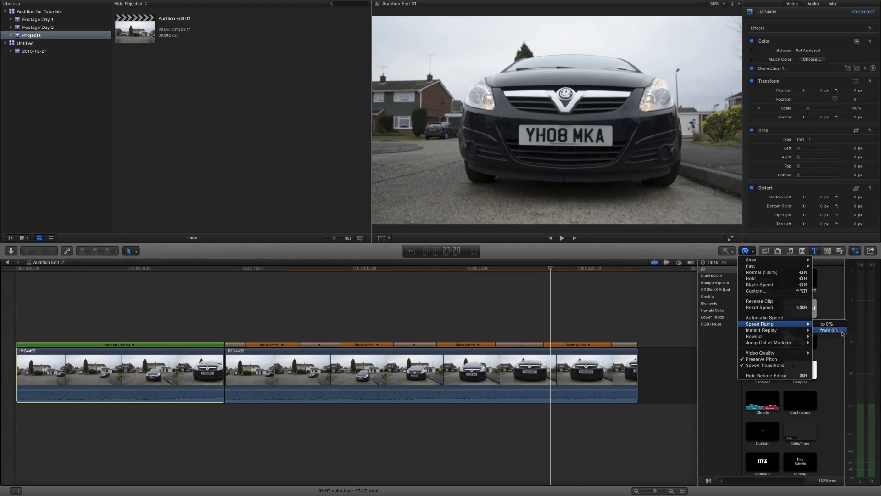
pyautogui.click(830, 330)
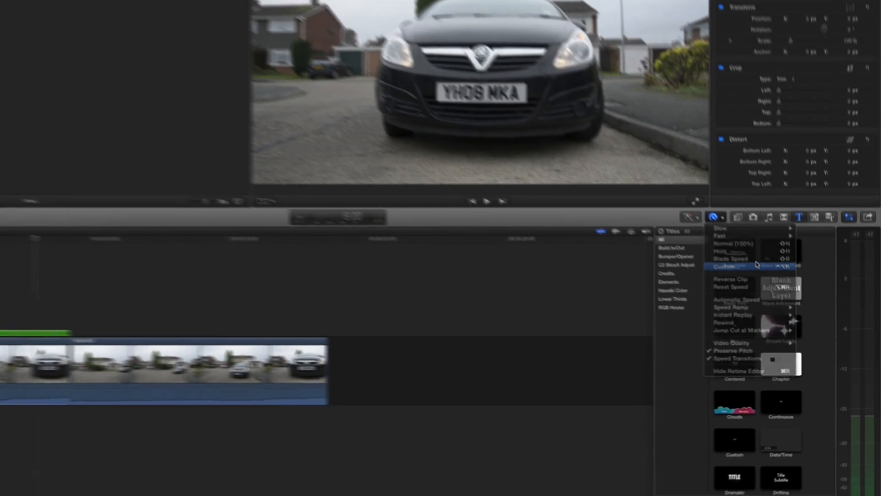
# Step: In the Custom Speed HUD, enter a 90% rate for the first clip with Ripple left off
pyautogui.click(726, 266)
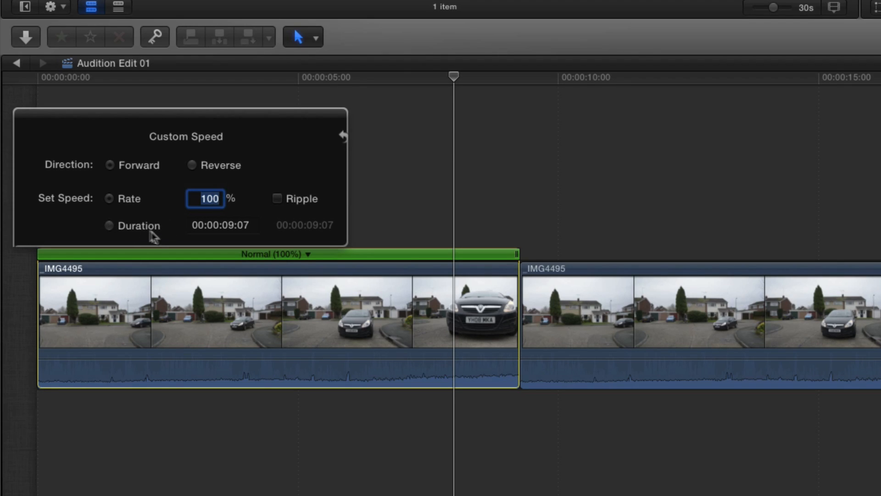
pyautogui.moveTo(140, 231)
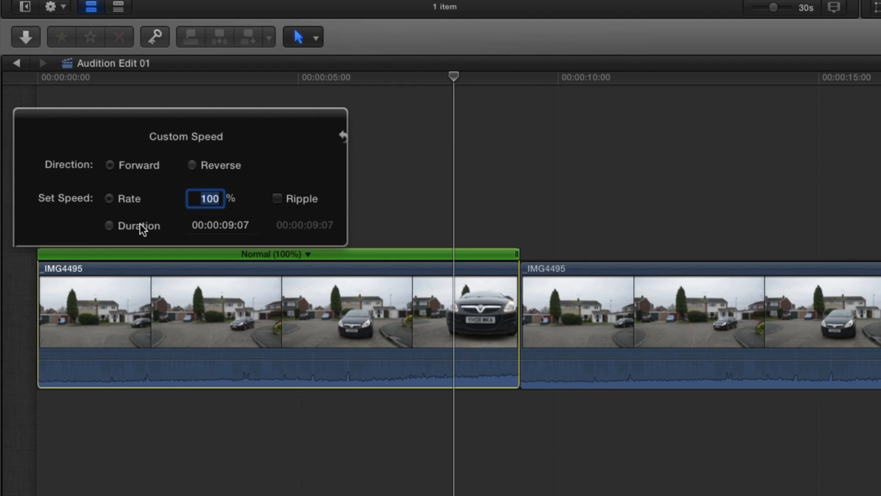
pyautogui.click(222, 225)
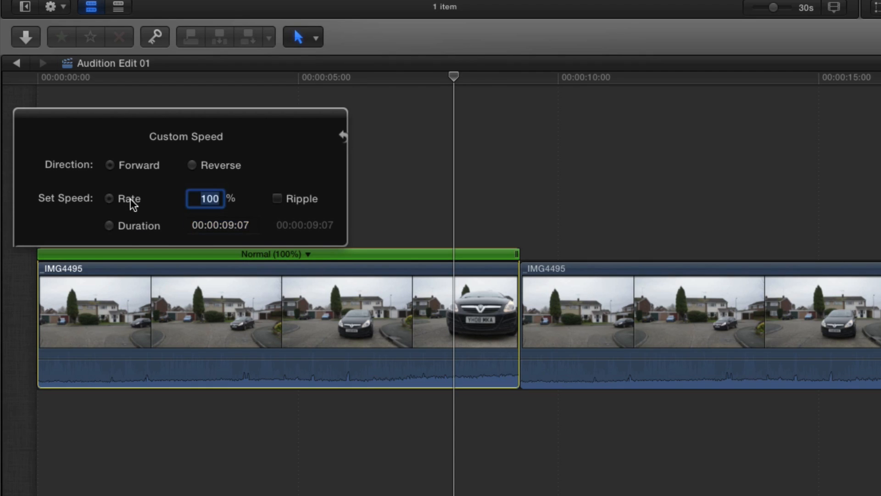
pyautogui.click(221, 225)
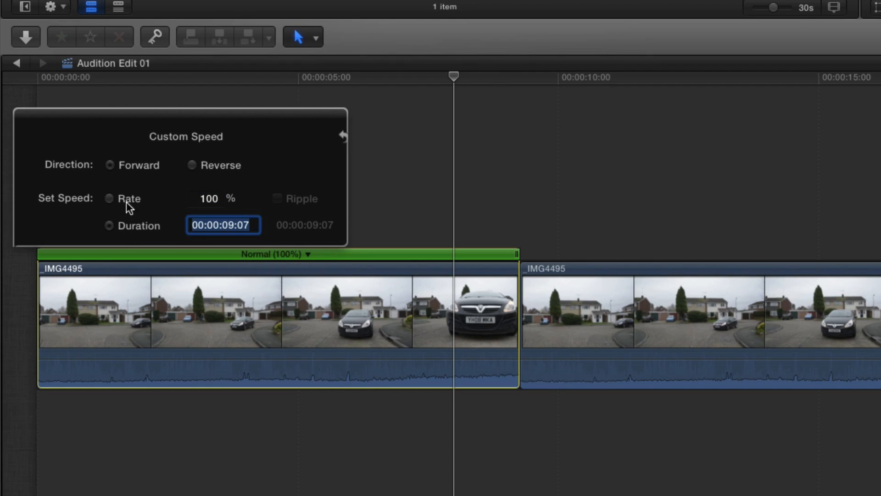
pyautogui.click(205, 199)
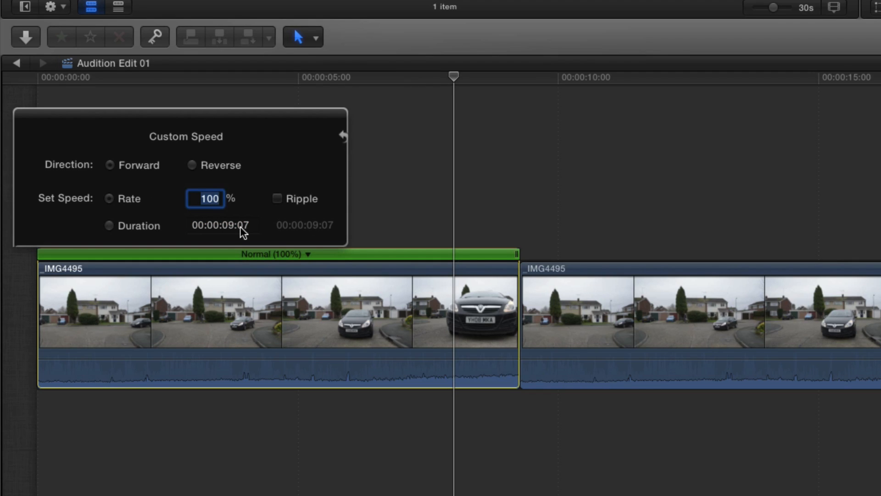
pyautogui.click(210, 198)
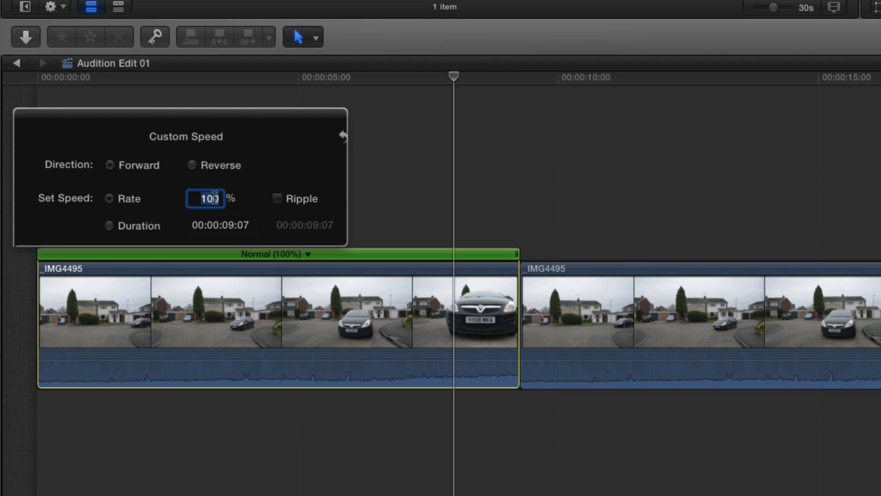
pyautogui.click(277, 199)
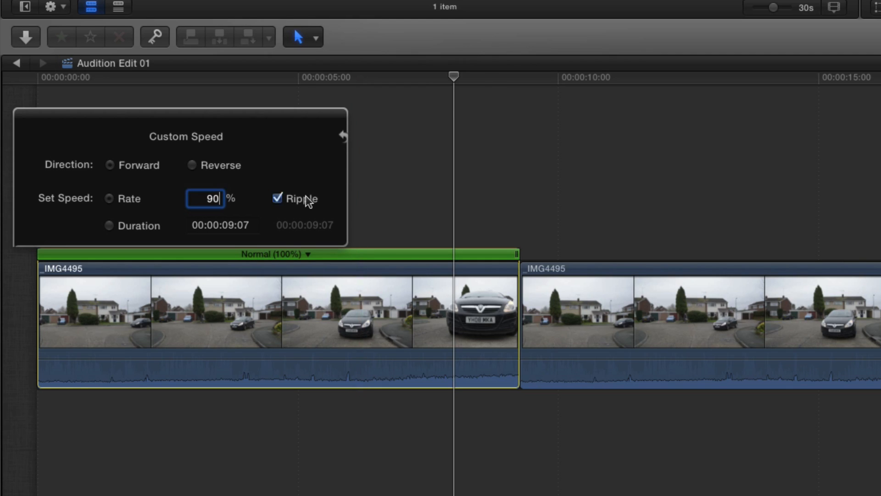
pyautogui.moveTo(276, 198)
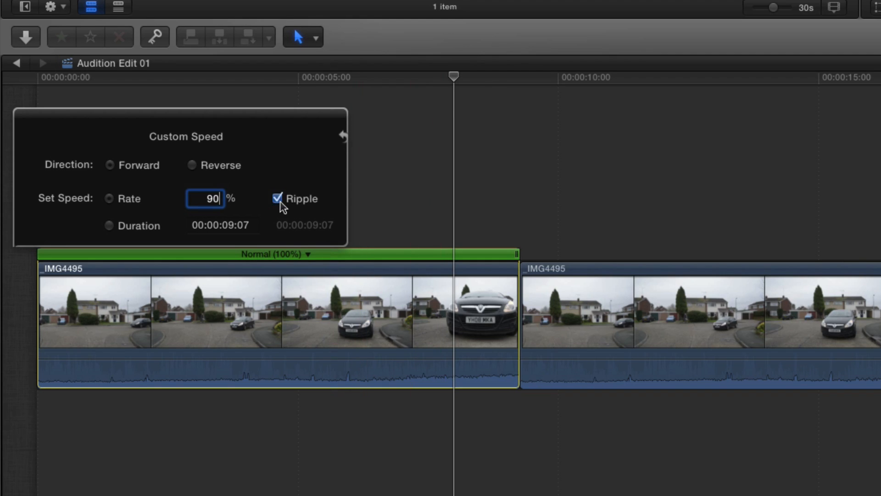
pyautogui.click(276, 198)
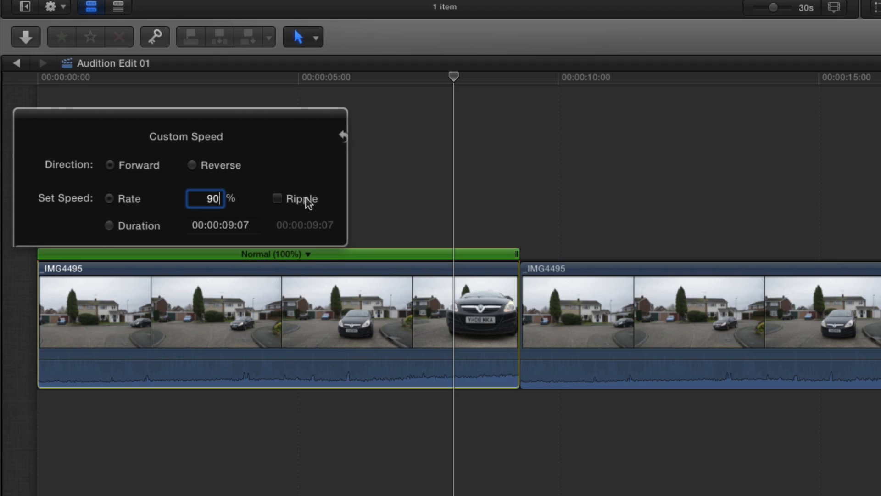
pyautogui.moveTo(294, 208)
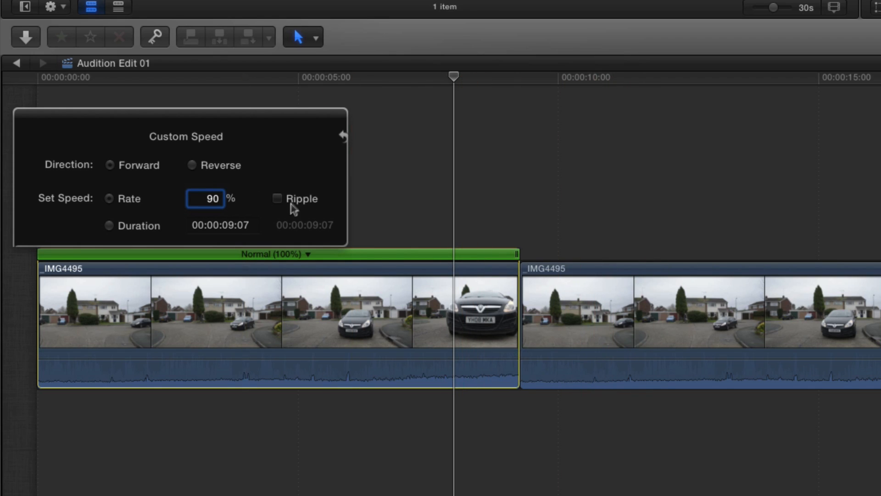
# Step: Apply the 90% slowdown, then reset the first clip to Normal (100%) speed
pyautogui.click(277, 198)
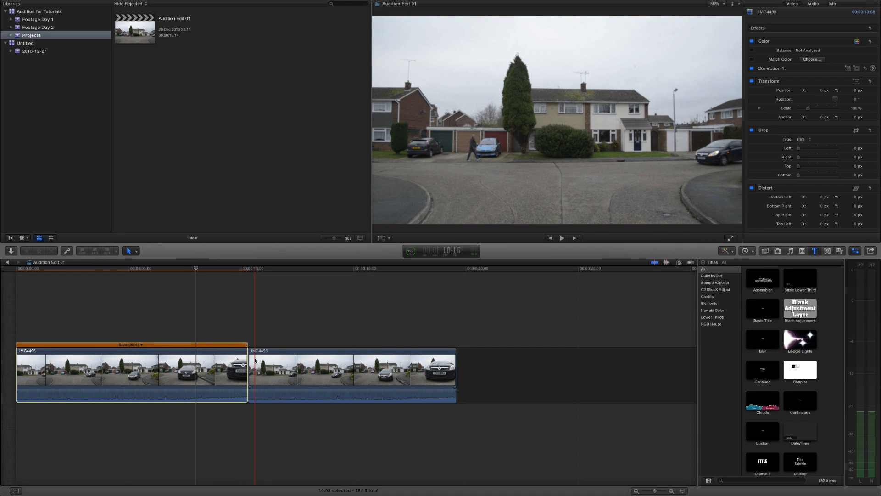
pyautogui.click(231, 352)
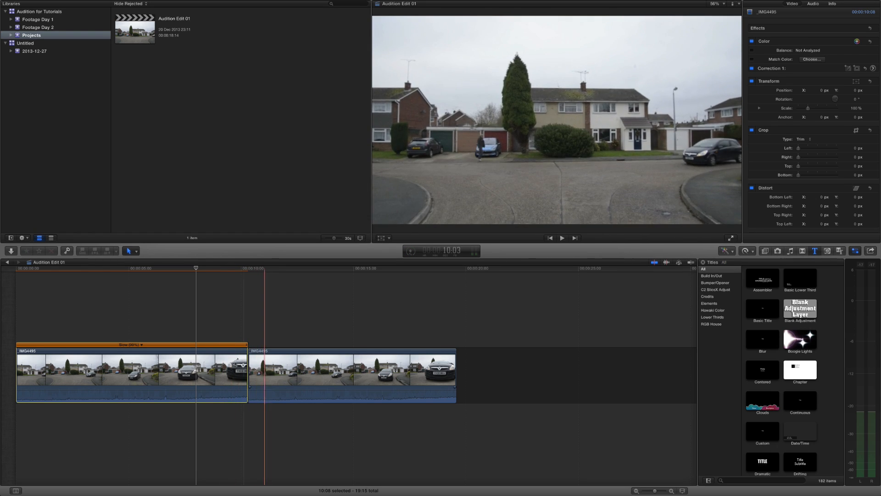
pyautogui.click(193, 371)
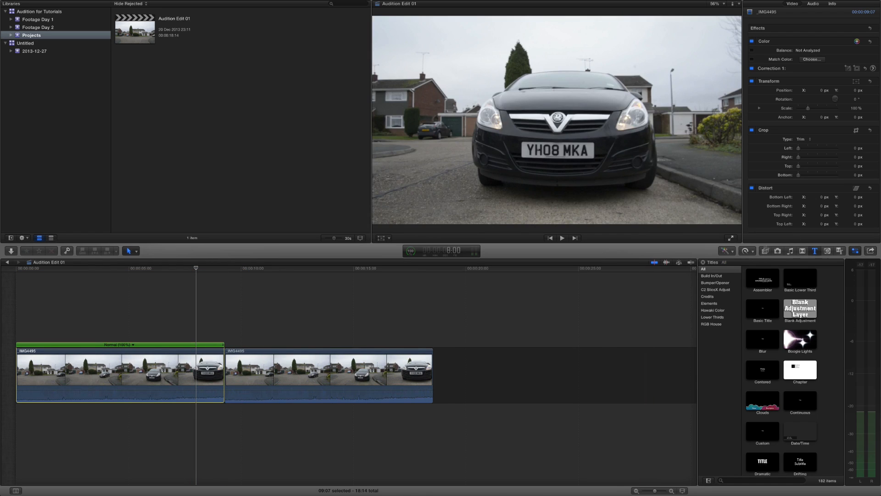
# Step: Choose Custom… from the Retime menu to reopen the Custom Speed HUD
pyautogui.click(754, 251)
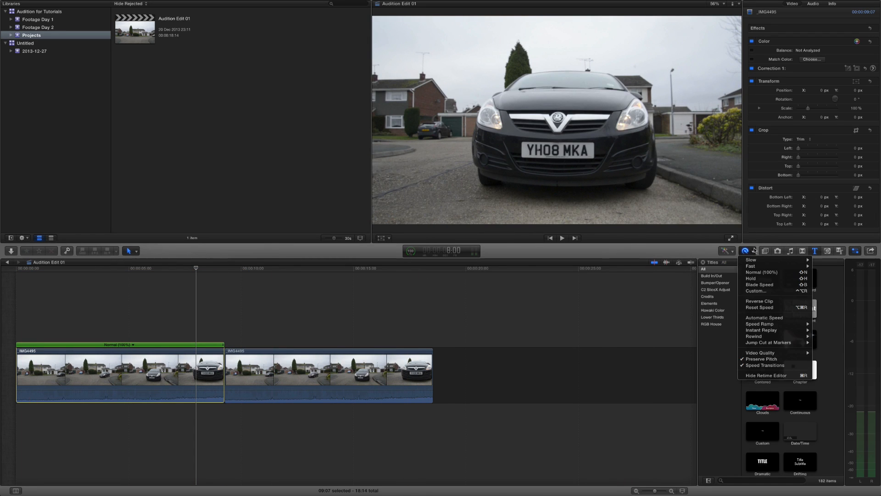
pyautogui.click(756, 291)
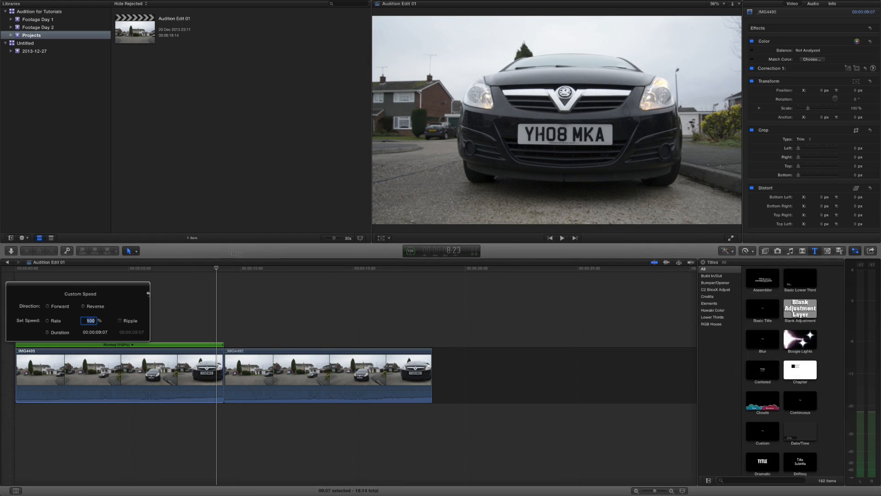
# Step: Reverse the first clip at a 130% rate with Ripple off, leaving a gap after it
pyautogui.click(118, 374)
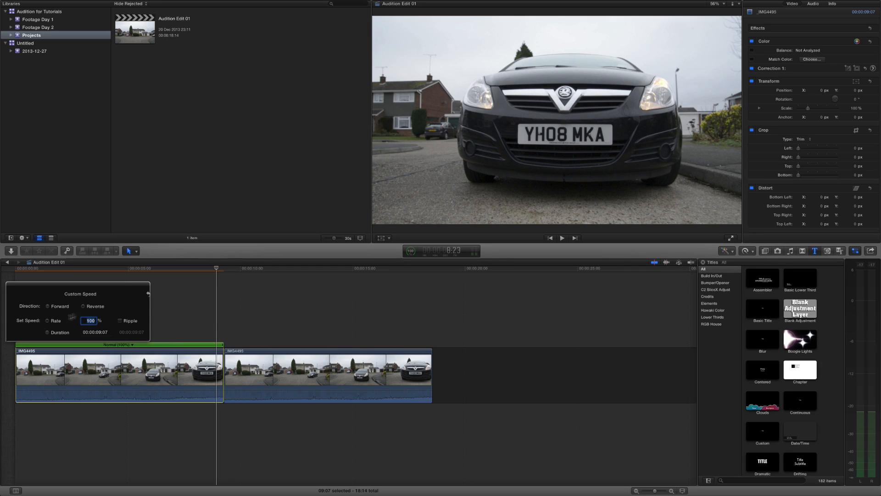
pyautogui.click(83, 306)
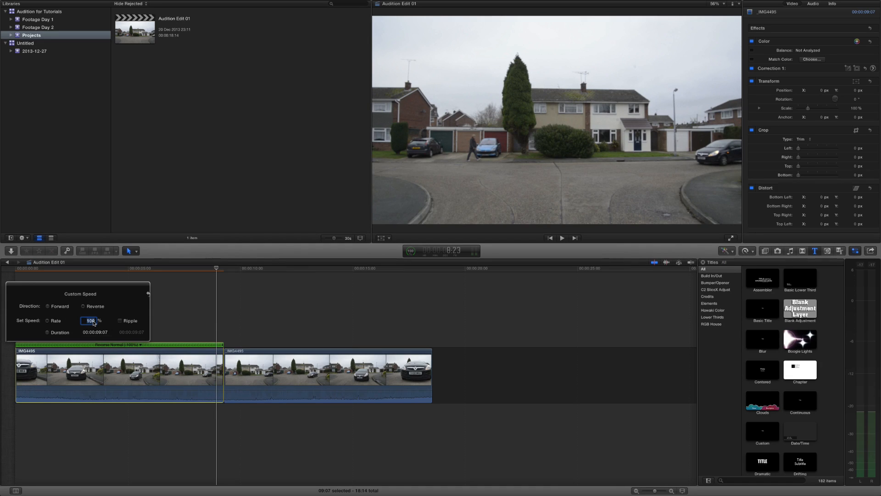
pyautogui.write('130')
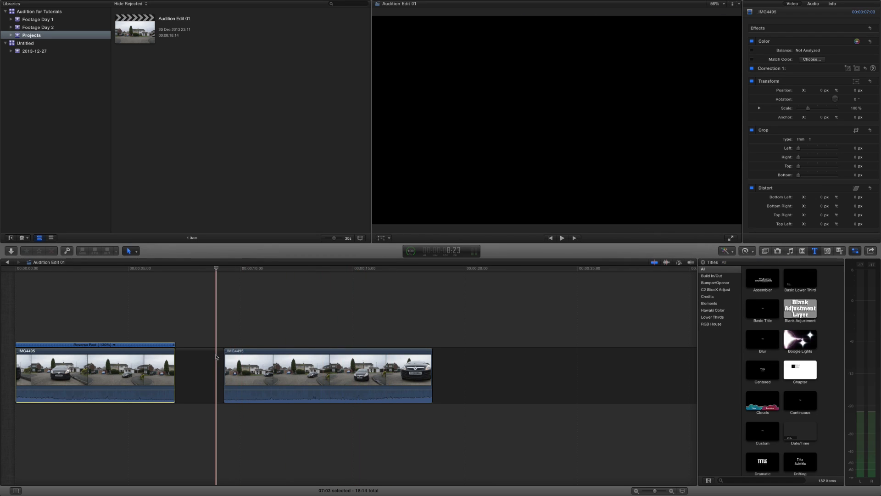
pyautogui.click(167, 357)
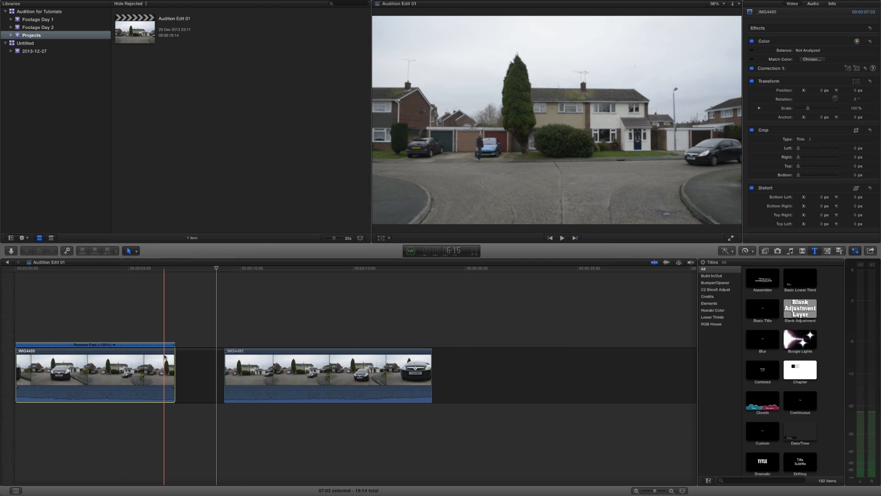